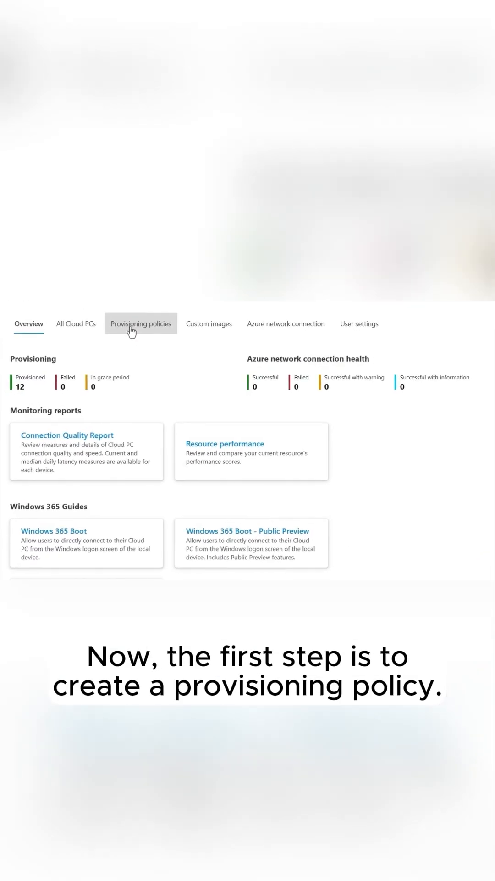
- Show the Windows 365 Provisioning policies list with its four existing policies
left_click(140, 323)
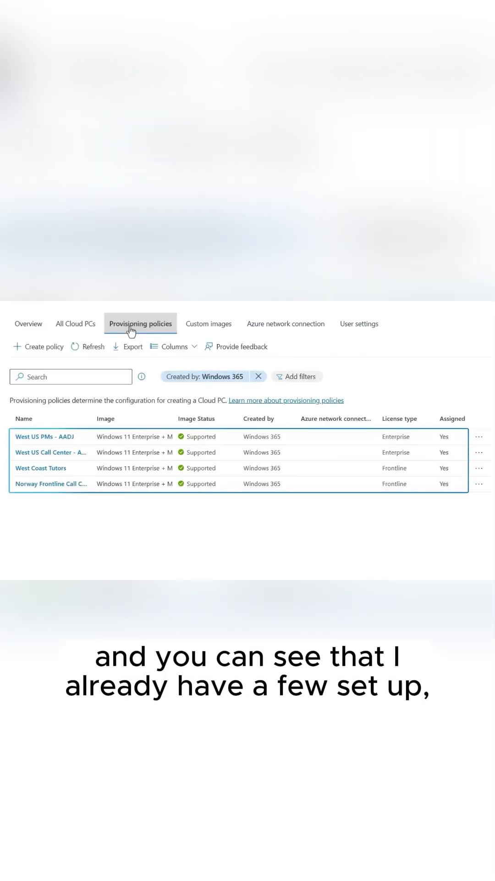
- Create a new provisioning policy named 'East US Engineers', keeping the Enterprise license type
left_click(44, 346)
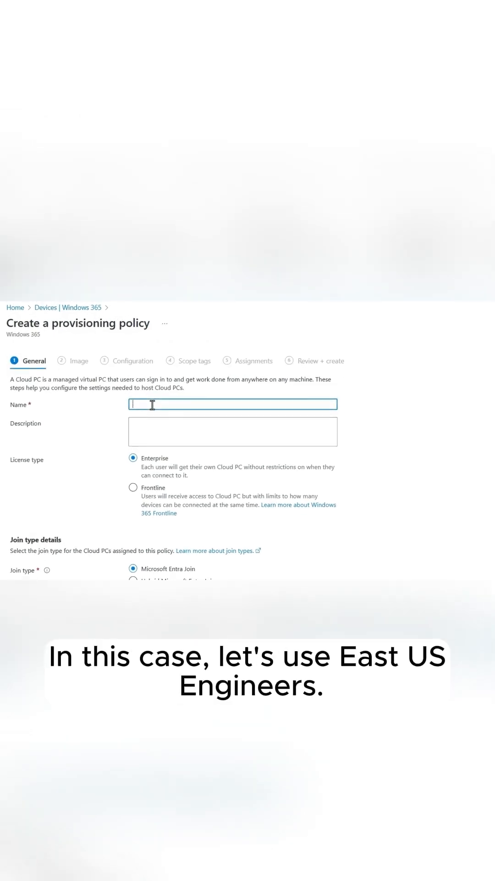
type("East US Engineers")
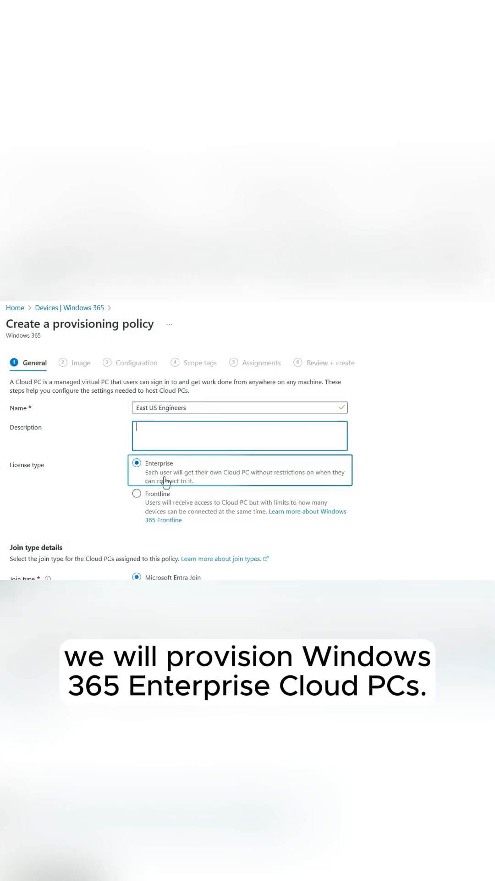
- Choose Microsoft Entra Join as the join type and the Microsoft hosted network
scroll("down", 3)
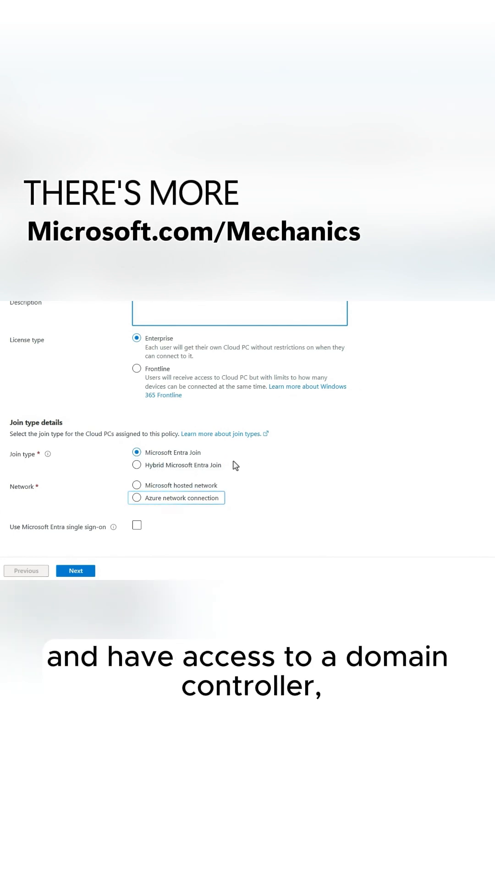
left_click(137, 453)
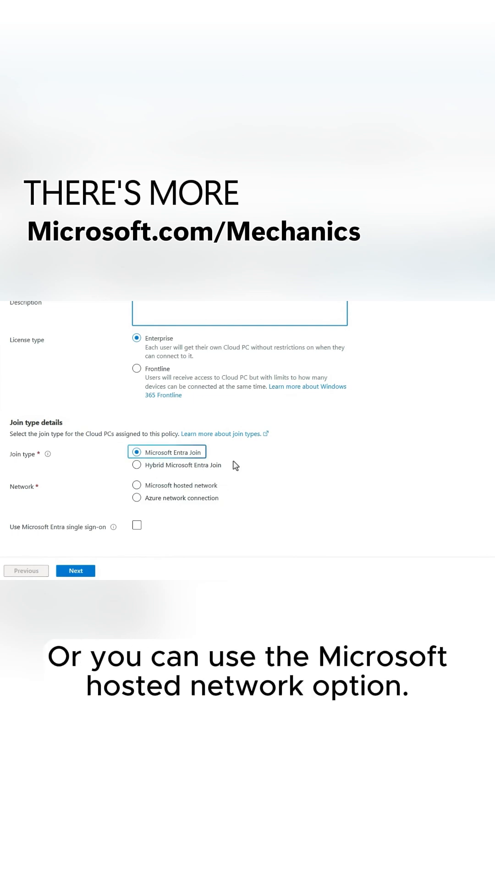
left_click(137, 485)
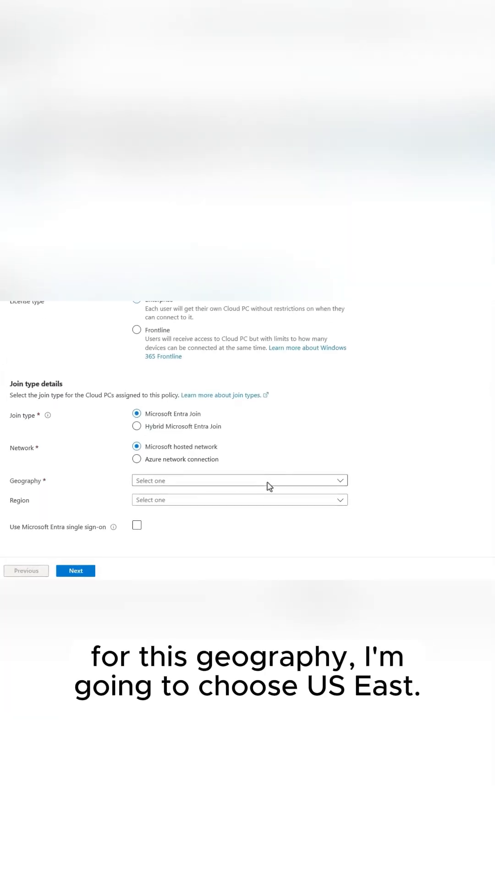
- Set geography to US East with Automatic (Recommended) region and enable Microsoft Entra single sign-on
left_click(238, 480)
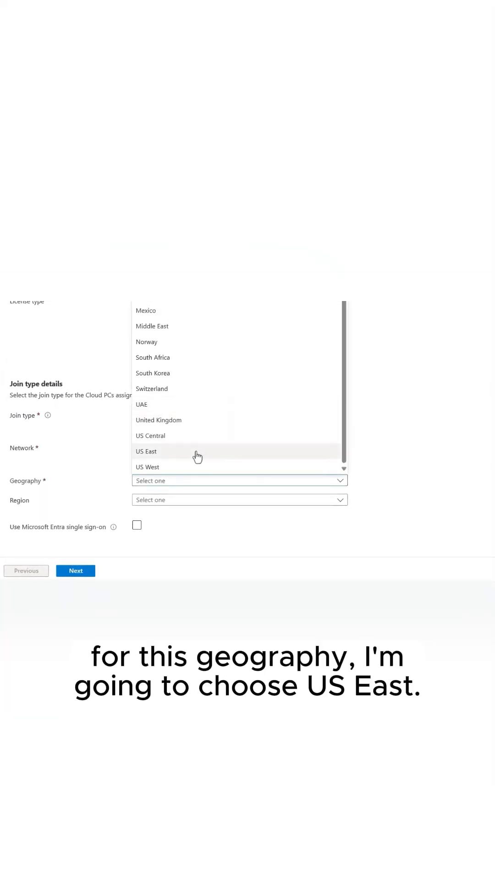
left_click(146, 451)
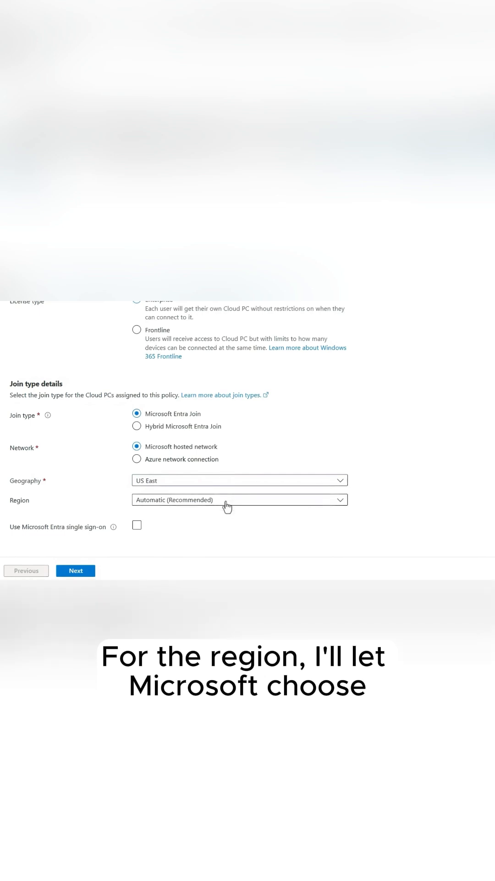
left_click(240, 499)
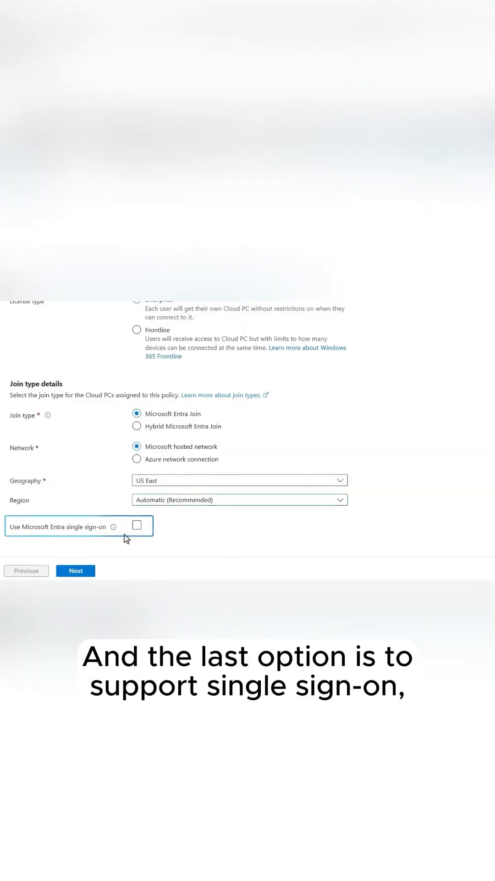
left_click(137, 524)
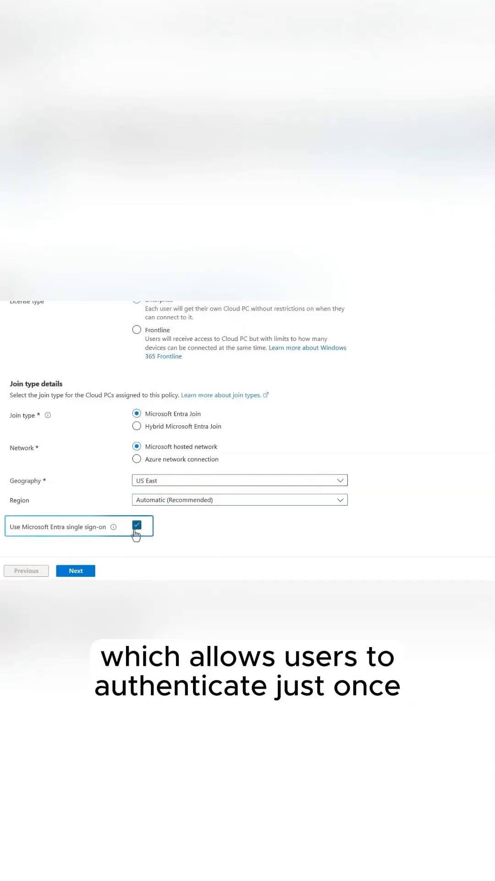